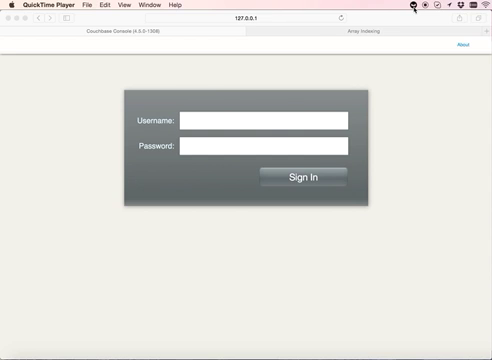
Enter 'Administrator' as the username on the Couchbase sign-in form.
{"action": "left_click", "coordinate": [416, 8]}
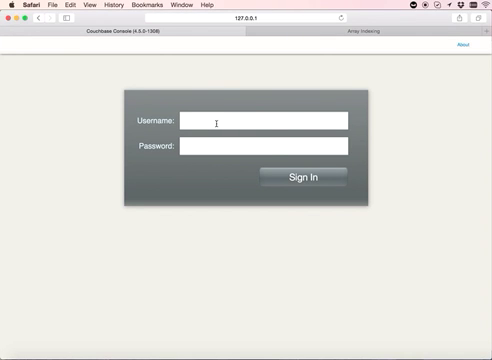
{"action": "type", "text": "Administrator"}
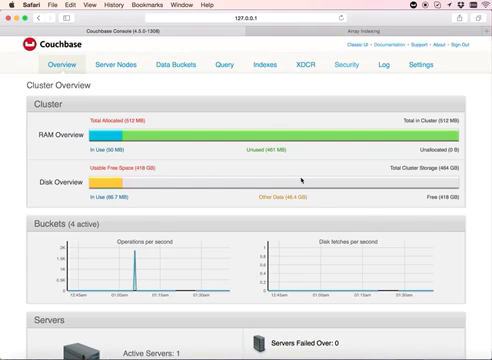
{"action": "mouse_move", "coordinate": [184, 90]}
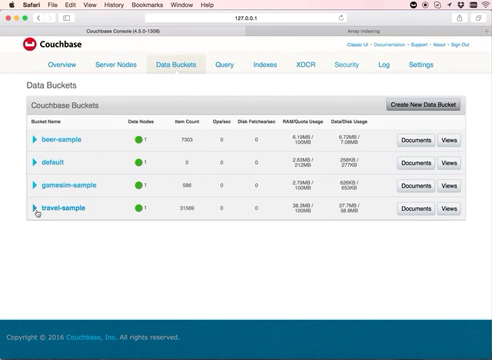
{"action": "mouse_move", "coordinate": [260, 160]}
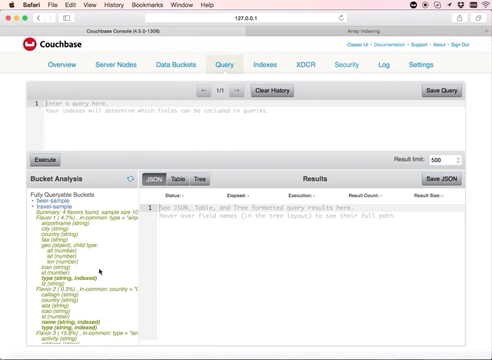
Scroll through the travel-sample document fields in the Bucket Analysis panel.
{"action": "scroll", "scroll_direction": "down", "scroll_amount": 3}
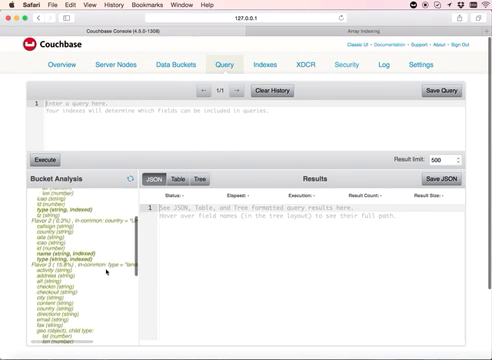
{"action": "scroll", "scroll_direction": "down", "scroll_amount": 3}
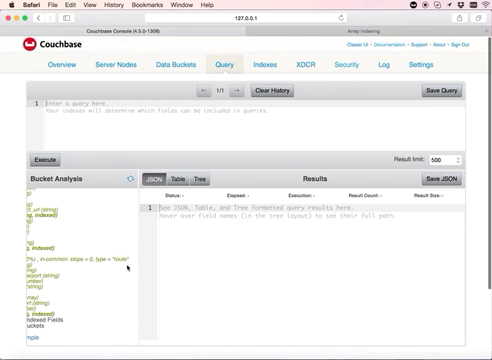
{"action": "scroll", "scroll_direction": "down", "scroll_amount": 3}
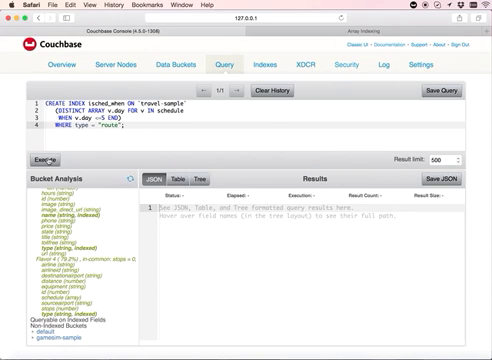
Execute the CREATE INDEX with DISTINCT ARRAY v.day FOR v IN schedule on route documents.
{"action": "left_click", "coordinate": [30, 158]}
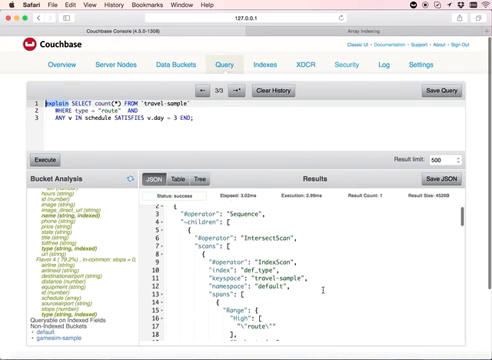
Review the EXPLAIN plan JSON for the route query filtering on schedule days.
{"action": "scroll", "scroll_direction": "down", "scroll_amount": 3}
{"action": "type", "text": "-1"}
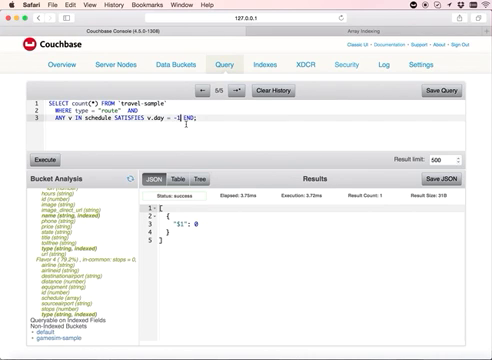
Prefix the route count-by-day query with 'explain' and review its range-scan plan.
{"action": "key", "text": "Backspace"}
{"action": "type", "text": "7"}
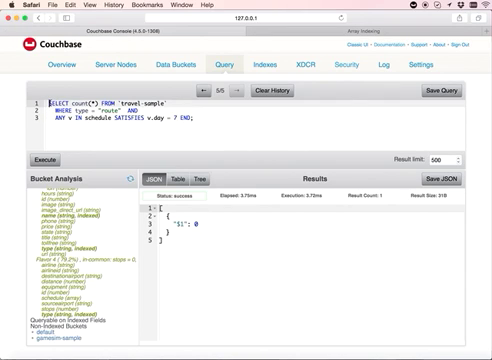
{"action": "type", "text": "explain"}
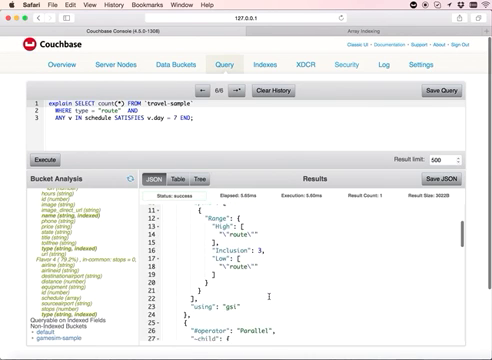
{"action": "scroll", "scroll_direction": "down", "scroll_amount": 3}
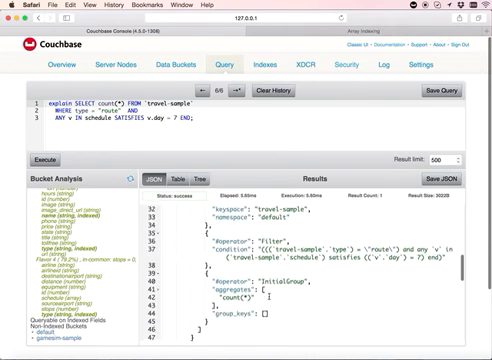
Execute the CREATE INDEX on v.flight for schedule entries WHEN v.day IN [6,7] on routes.
{"action": "scroll", "scroll_direction": "down", "scroll_amount": 3}
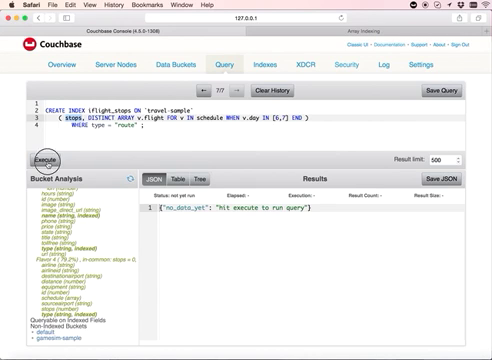
{"action": "left_click", "coordinate": [40, 158]}
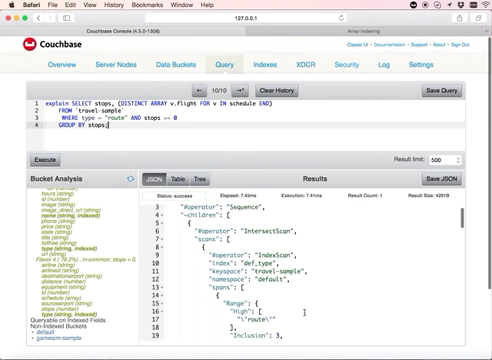
Scroll through the distinct flight-code results for zero-stop routes.
{"action": "scroll", "scroll_direction": "down", "scroll_amount": 3}
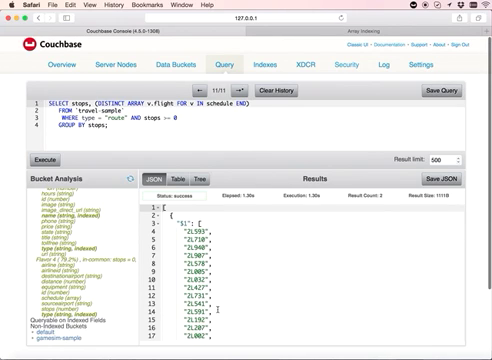
{"action": "scroll", "scroll_direction": "down", "scroll_amount": 3}
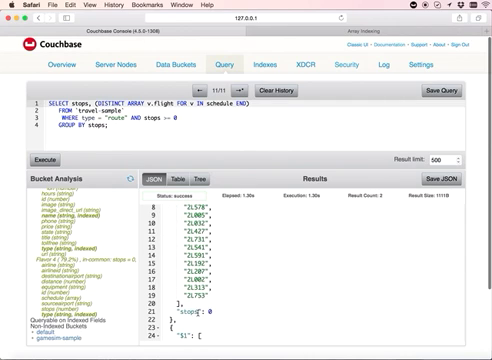
{"action": "scroll", "scroll_direction": "down", "scroll_amount": 3}
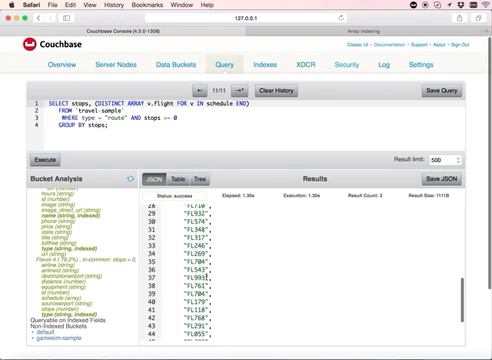
{"action": "scroll", "scroll_direction": "down", "scroll_amount": 3}
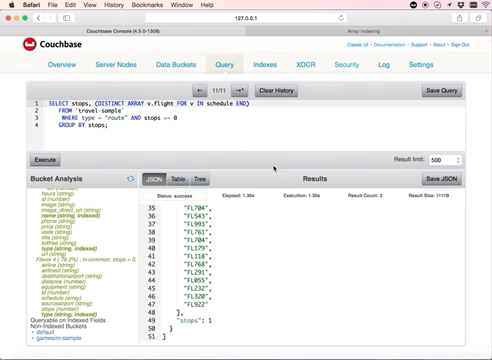
{"action": "mouse_move", "coordinate": [276, 172]}
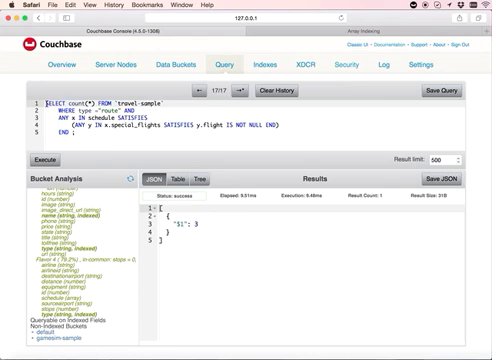
Prefix the nested special-flights count query with 'explain' and review its intersect-scan plan.
{"action": "type", "text": "explain"}
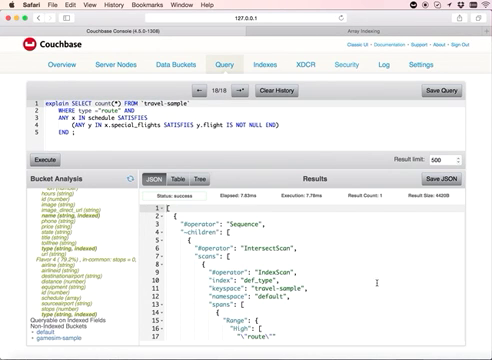
{"action": "scroll", "scroll_direction": "down", "scroll_amount": 3}
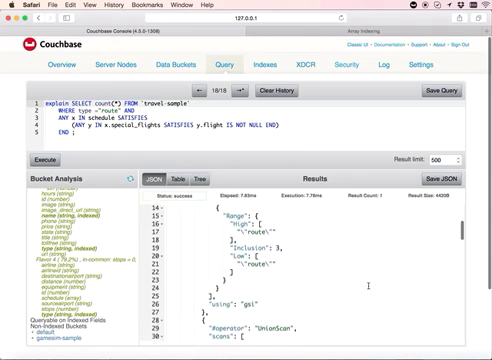
{"action": "scroll", "scroll_direction": "down", "scroll_amount": 3}
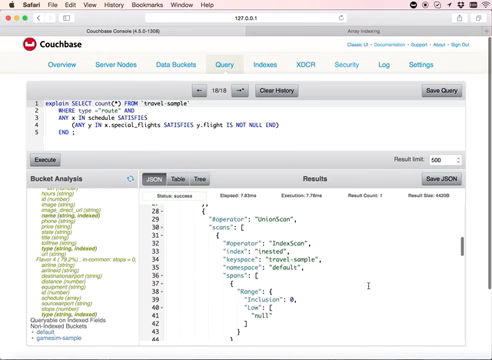